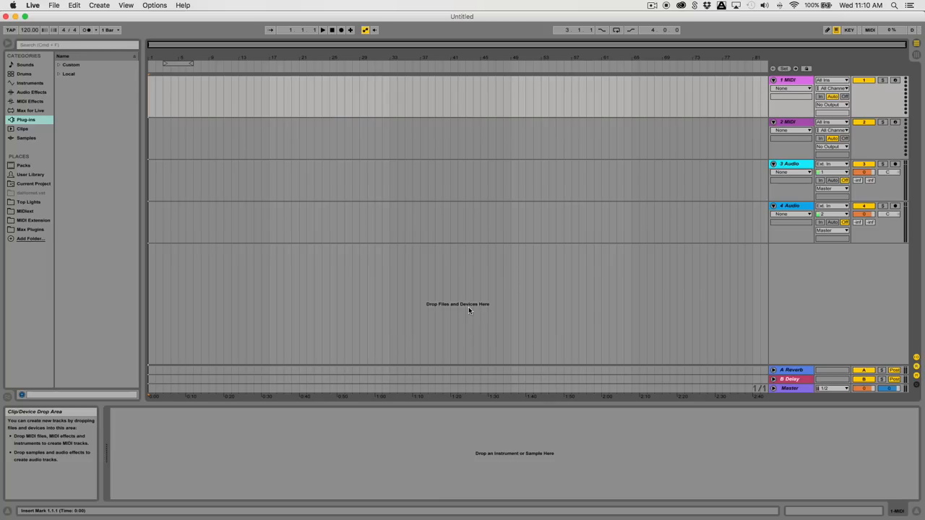
# Step: Select and delete the extra MIDI and audio tracks, leaving one MIDI track
pyautogui.click(789, 165)
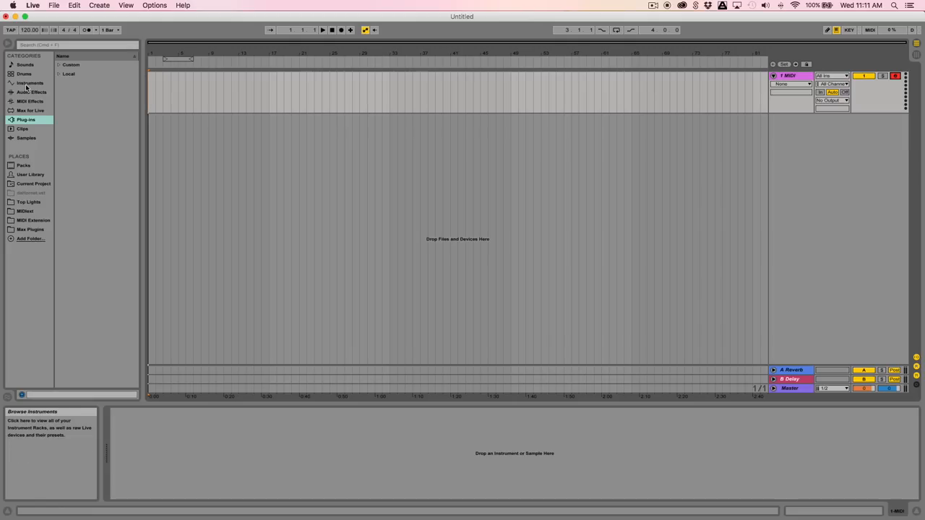
# Step: Browse Instruments > Simpler > Piano & Keys to reach the Grand Piano preset
pyautogui.click(28, 83)
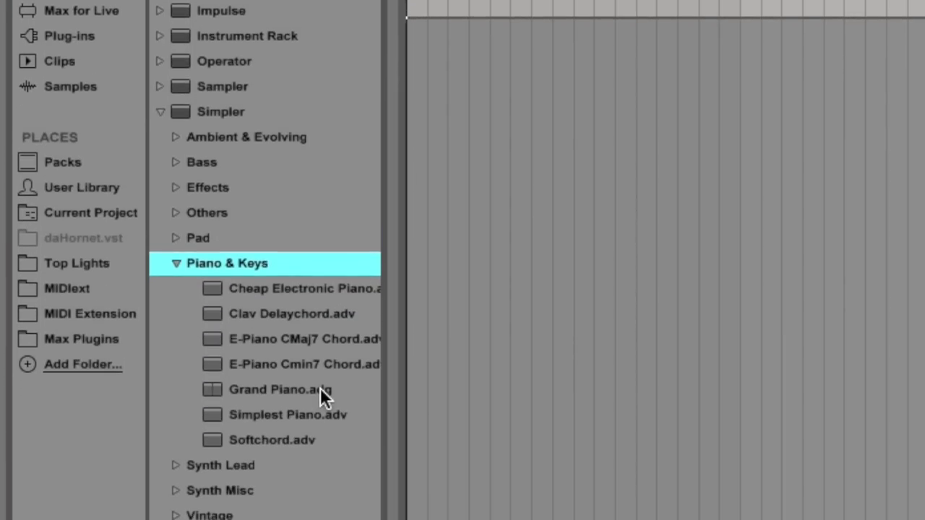
pyautogui.moveTo(280, 275)
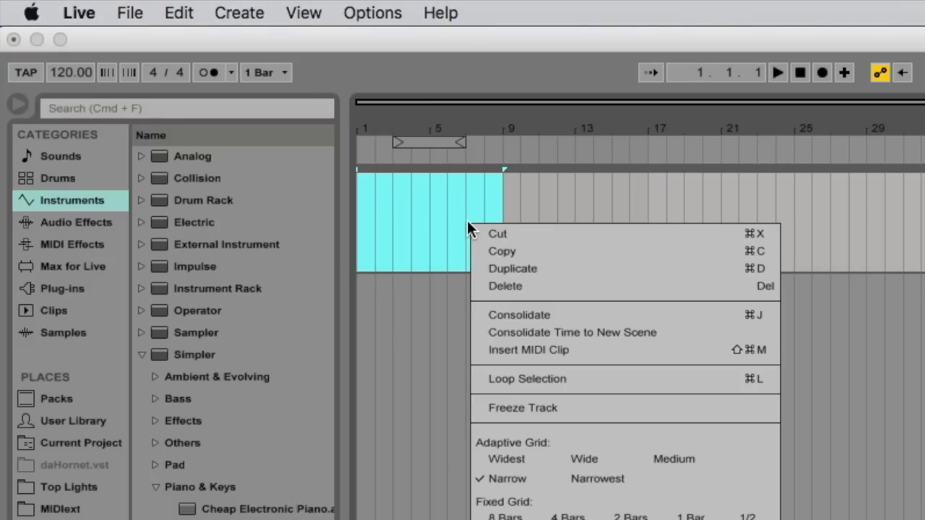
pyautogui.moveTo(523, 350)
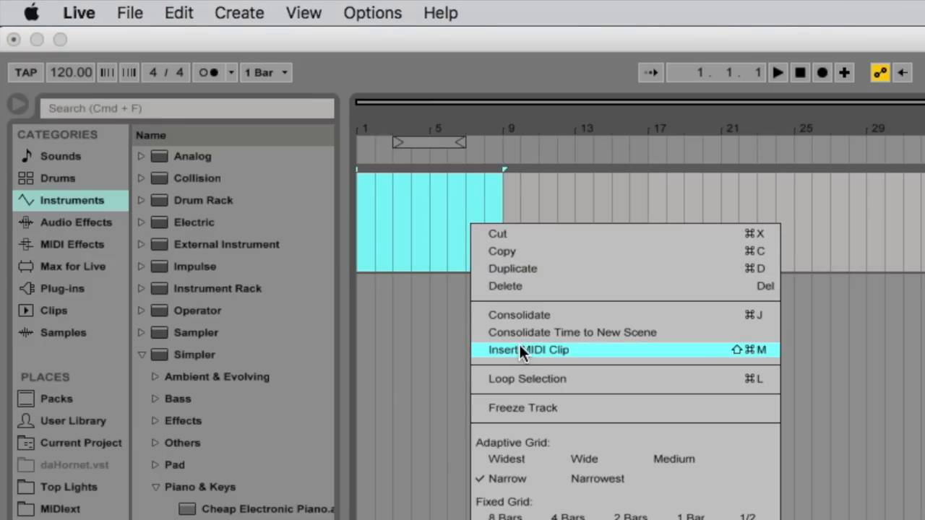
# Step: Insert an empty MIDI clip over bars 1–9 on the piano track
pyautogui.click(529, 349)
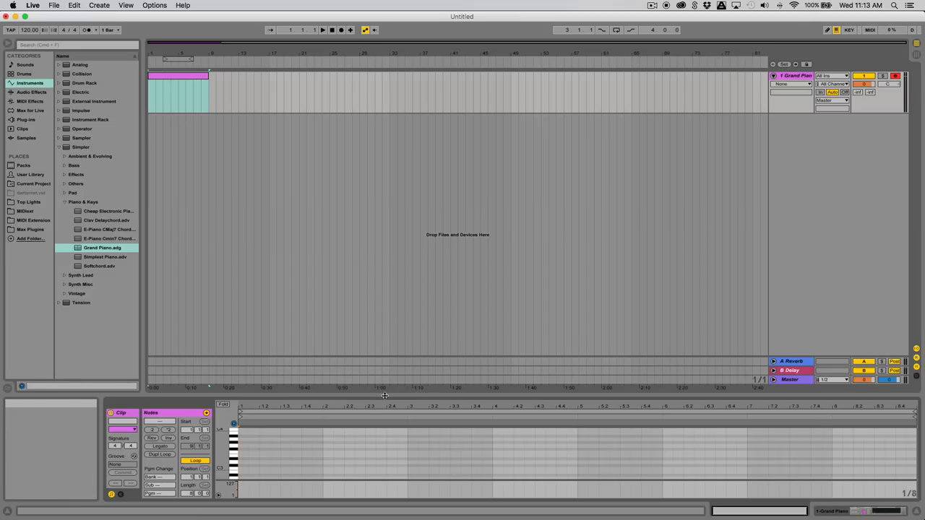
pyautogui.moveTo(412, 393)
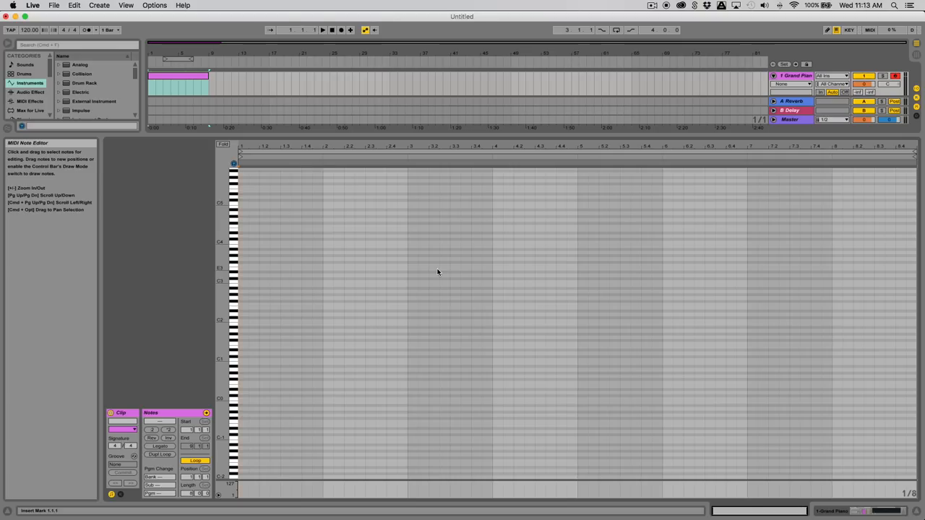
pyautogui.moveTo(335, 289)
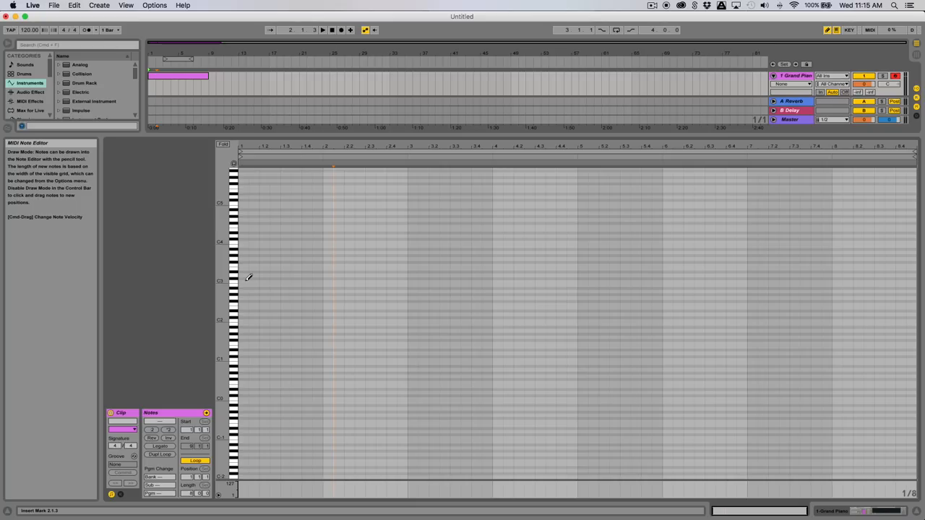
# Step: Draw the four-chord progression, duplicate it, and add a second MIDI track
pyautogui.click(328, 275)
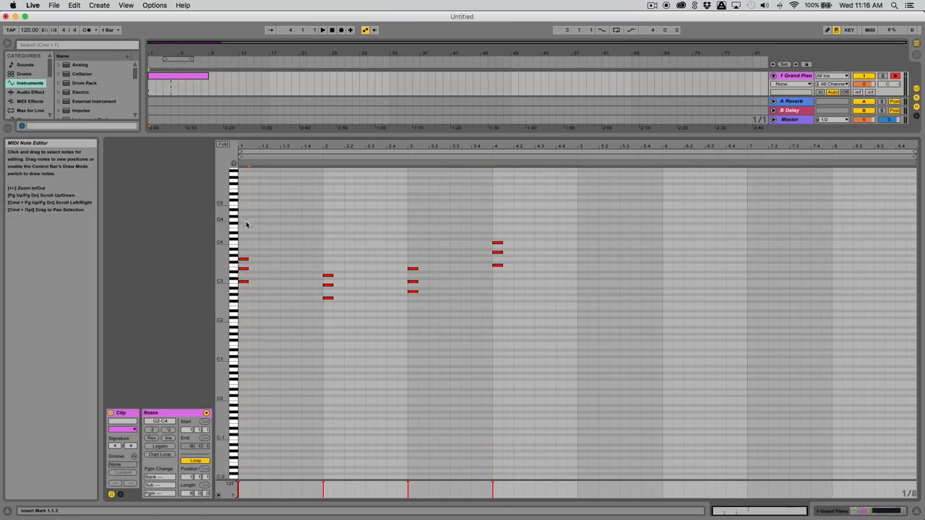
pyautogui.moveTo(413, 226); pyautogui.dragTo(419, 379)
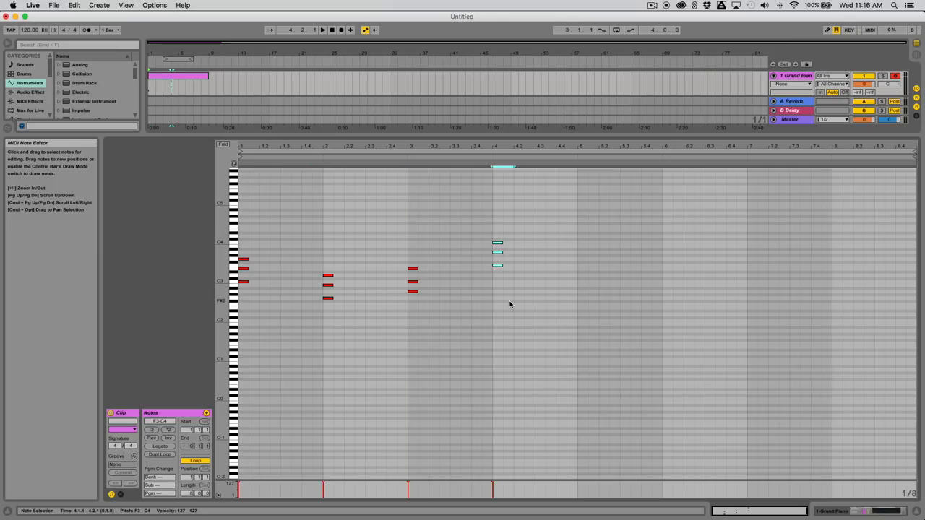
pyautogui.click(323, 29)
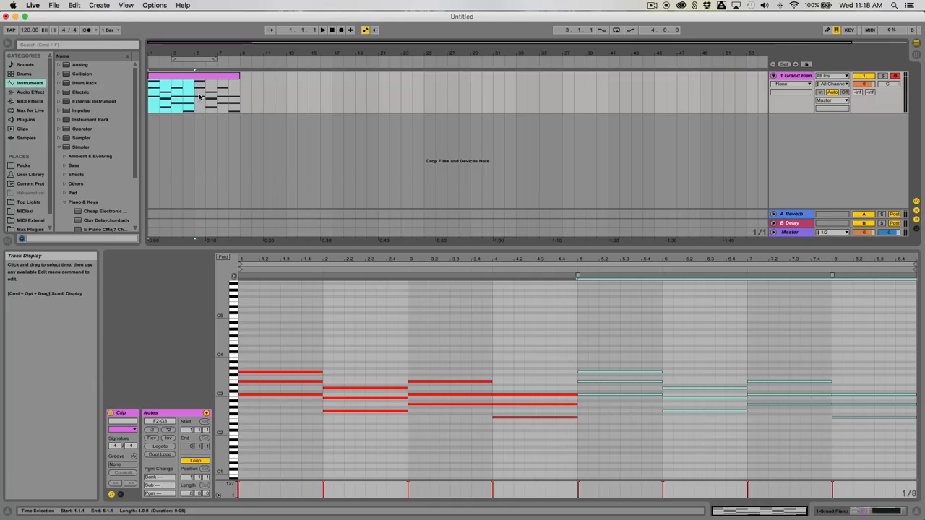
pyautogui.moveTo(243, 95)
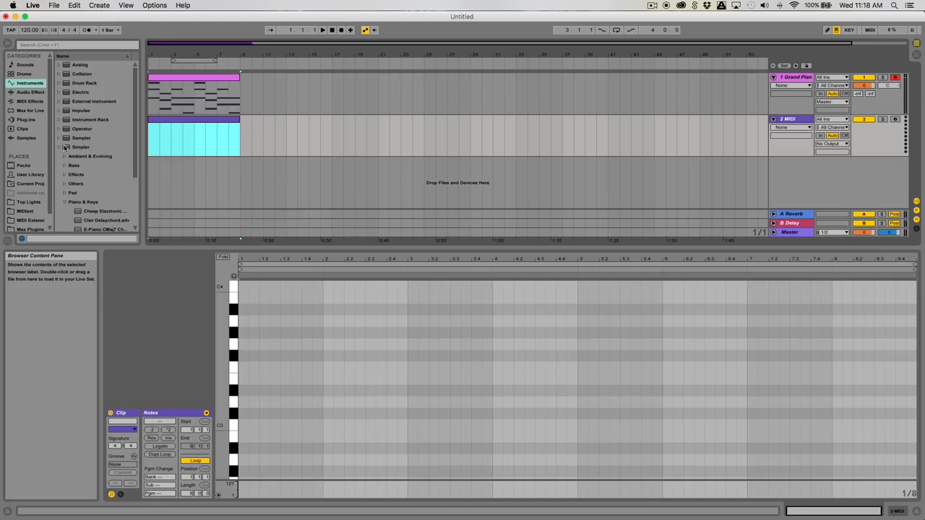
# Step: Open the second track's new clip in the enlarged Note Editor
pyautogui.click(84, 203)
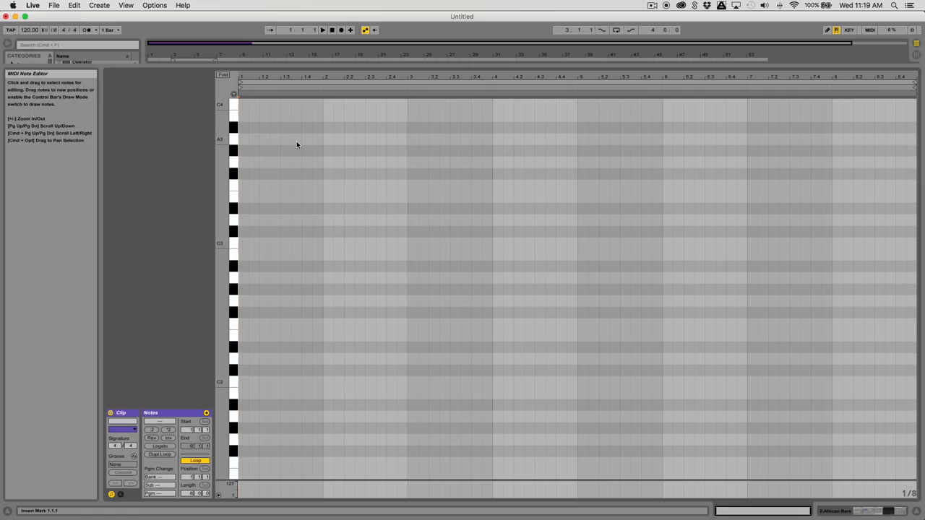
# Step: Place the rising arpeggio notes in the second track's clip
pyautogui.click(323, 29)
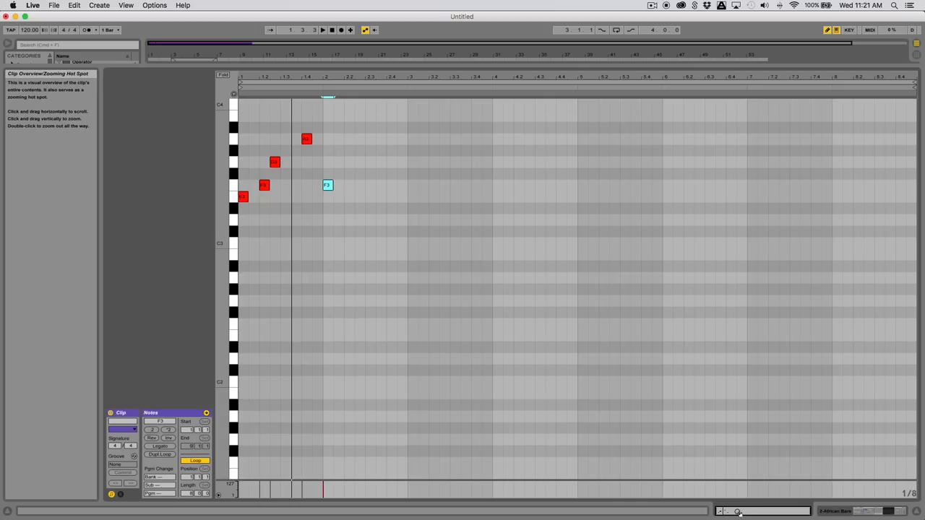
pyautogui.moveTo(739, 512)
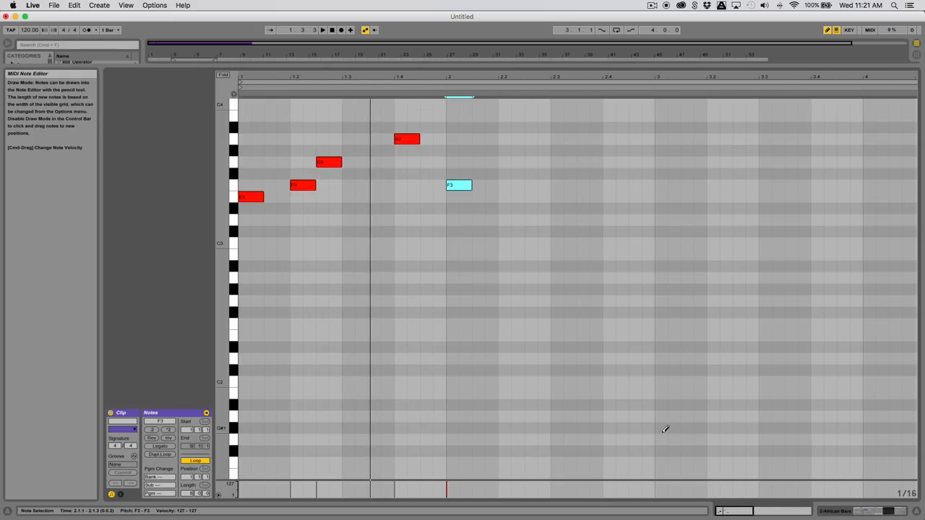
pyautogui.moveTo(649, 362)
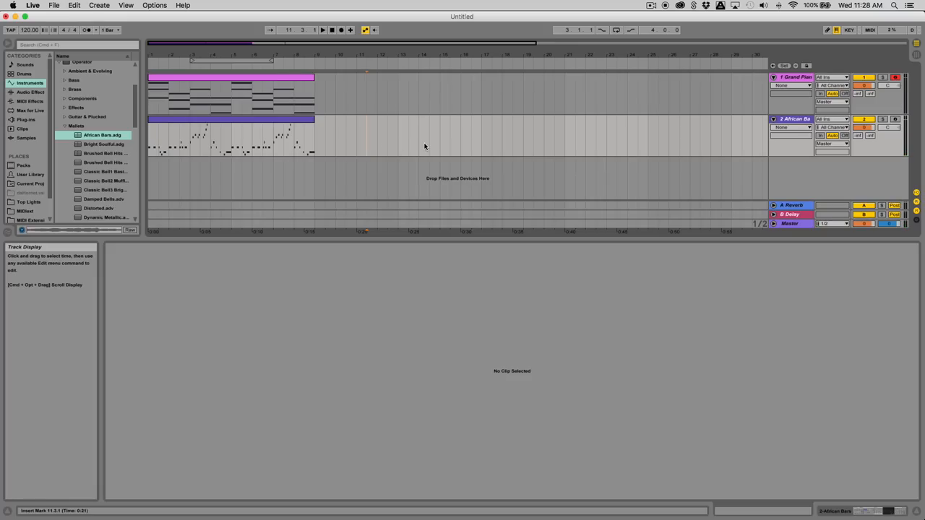
pyautogui.moveTo(789, 123)
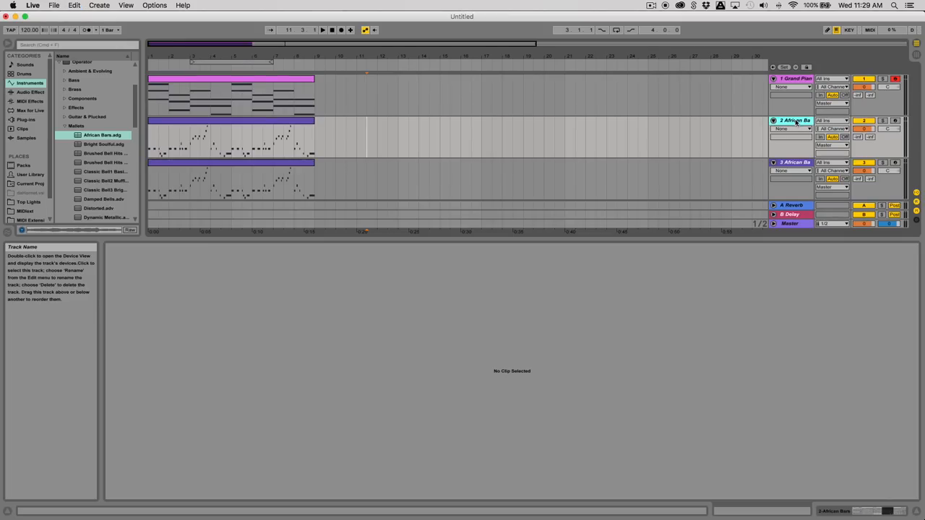
# Step: Duplicate the African Bars track and show the third track's instrument devices
pyautogui.click(795, 162)
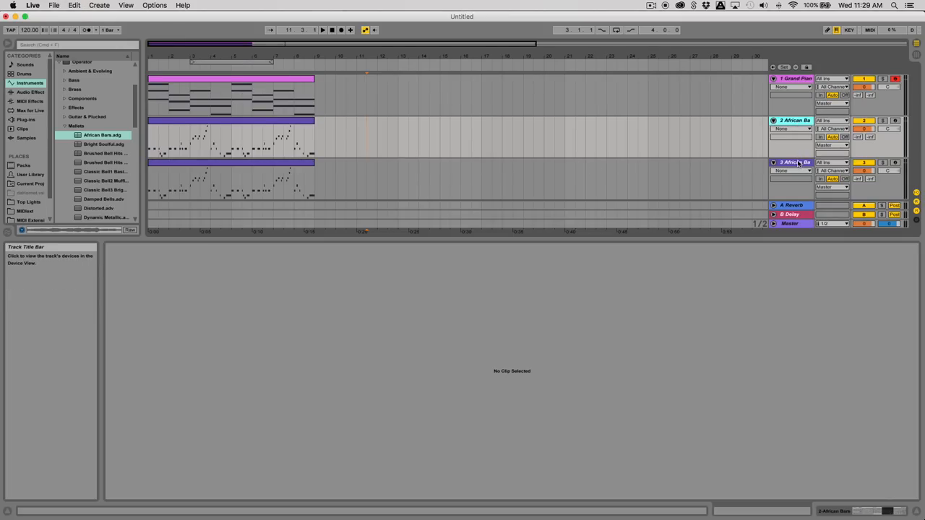
pyautogui.click(789, 162)
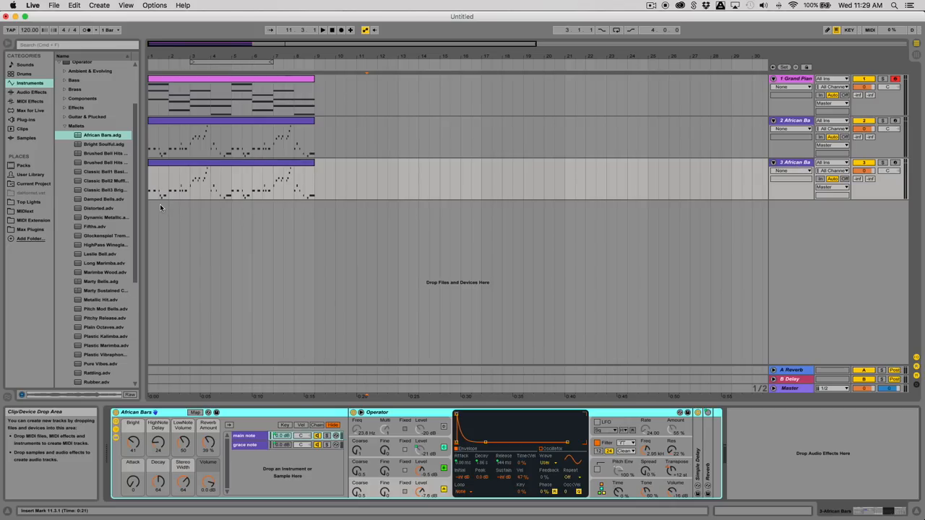
# Step: Load the Long Marimba preset onto track 3, replacing African Bars
pyautogui.click(107, 236)
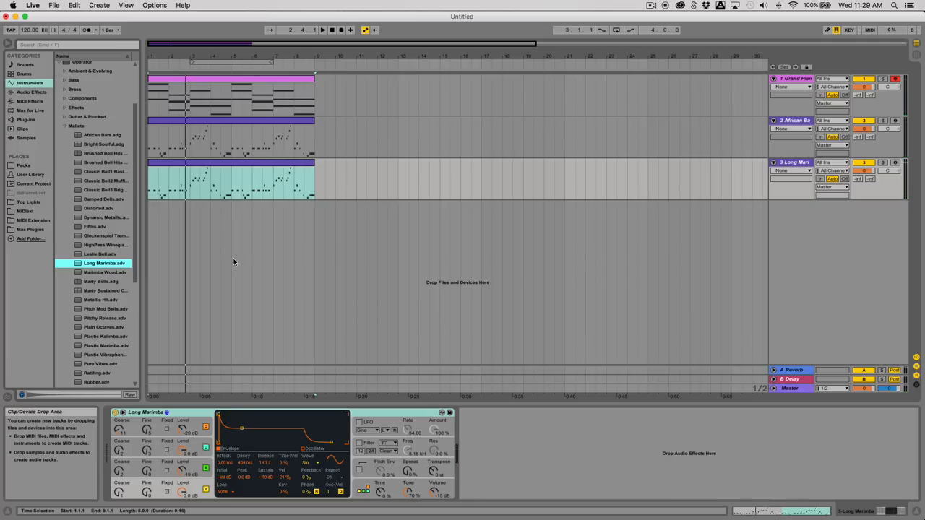
pyautogui.click(313, 29)
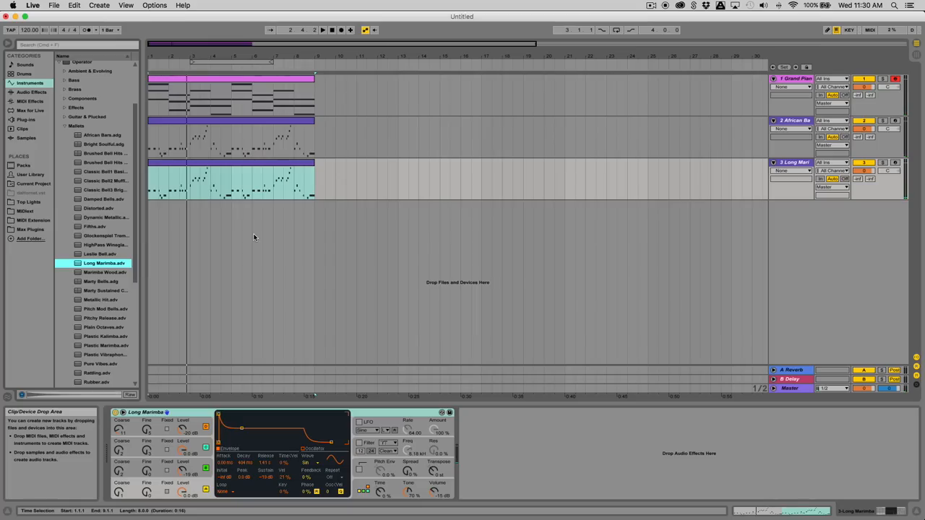
pyautogui.moveTo(323, 237)
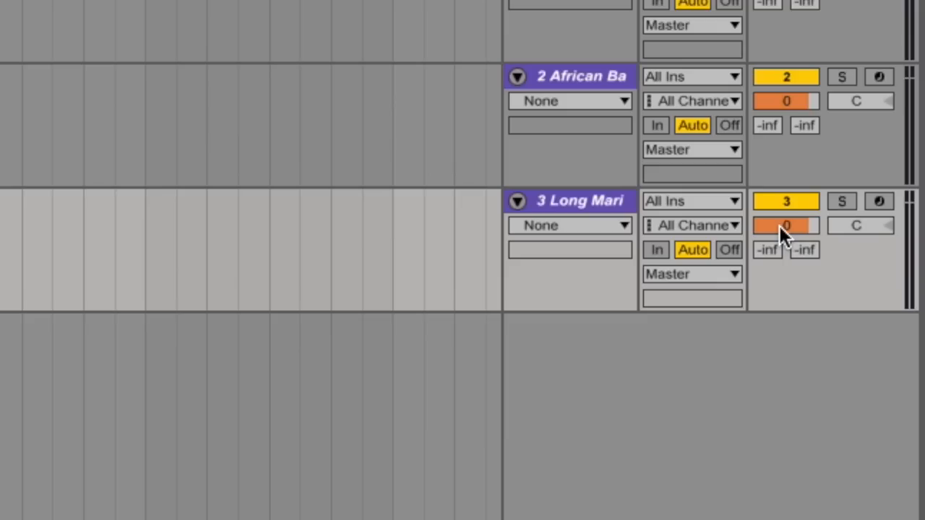
pyautogui.moveTo(795, 243)
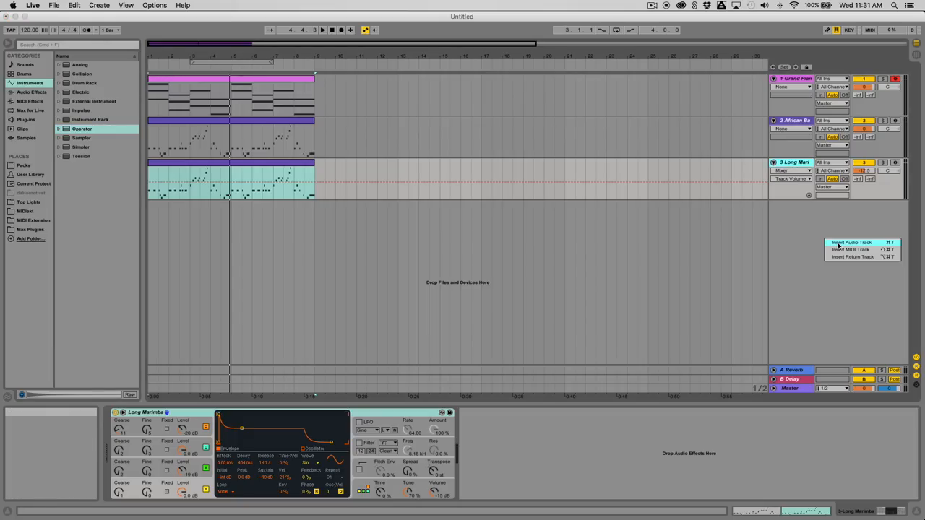
# Step: Insert an audio track and browse Drums > Drum Hits > Kick samples
pyautogui.click(851, 242)
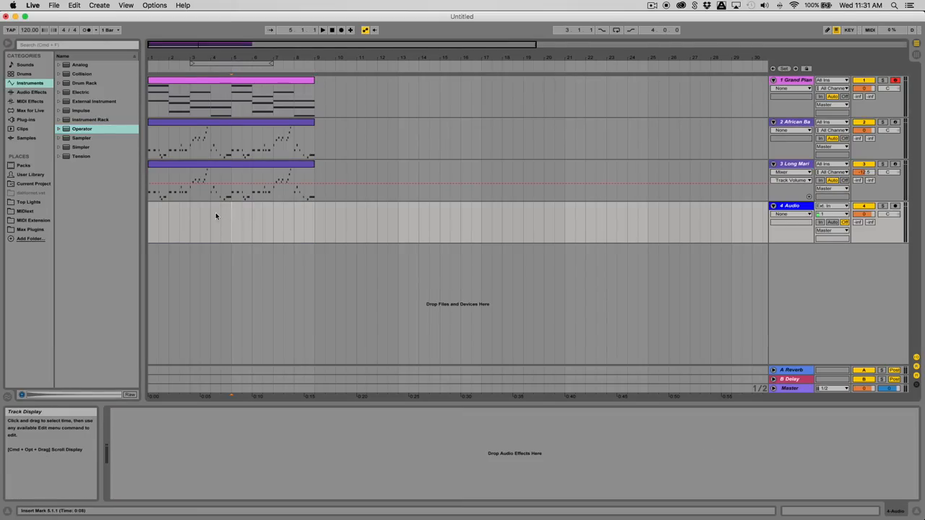
pyautogui.click(23, 74)
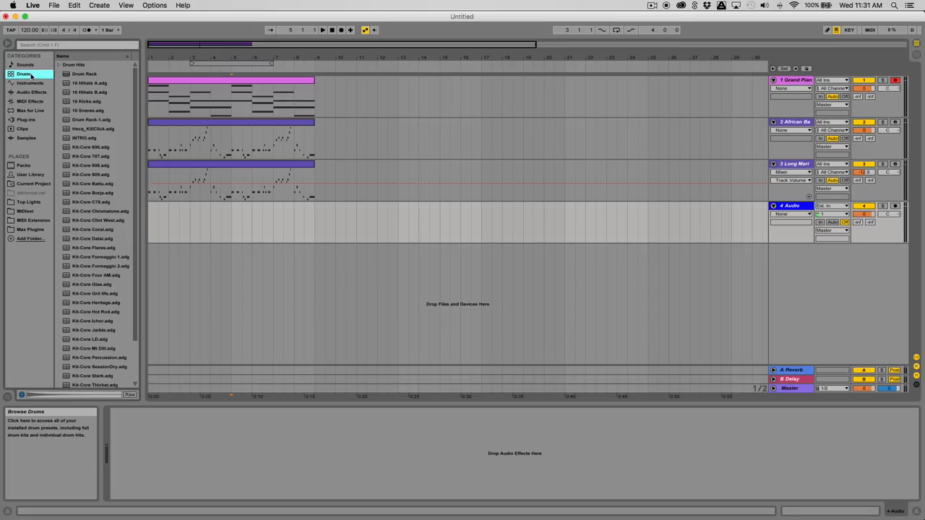
pyautogui.click(73, 64)
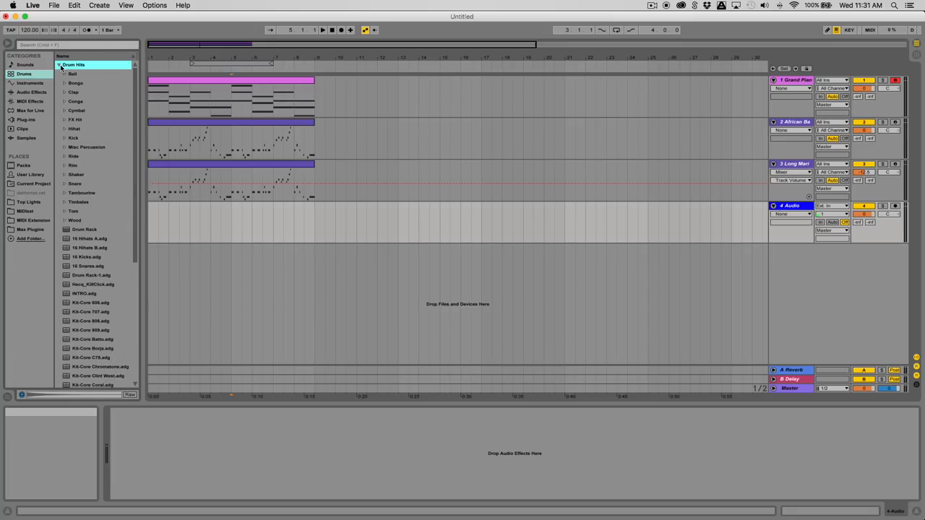
pyautogui.click(72, 137)
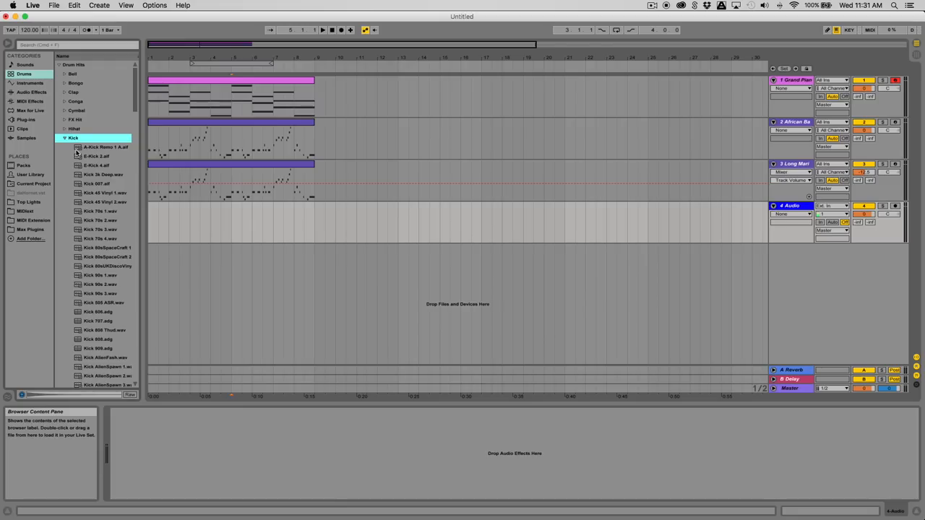
pyautogui.moveTo(80, 159)
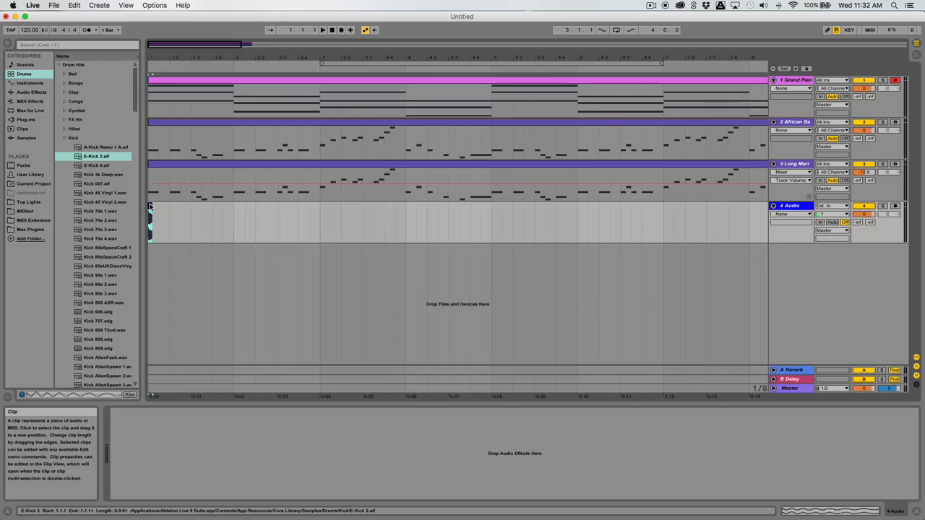
# Step: Place the Kick 2 sample at the start of the audio track
pyautogui.click(312, 29)
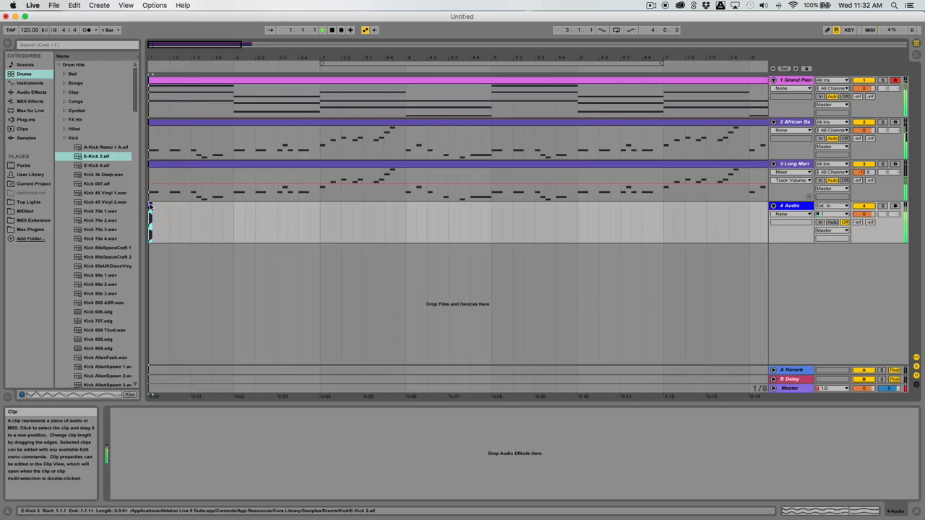
pyautogui.click(324, 29)
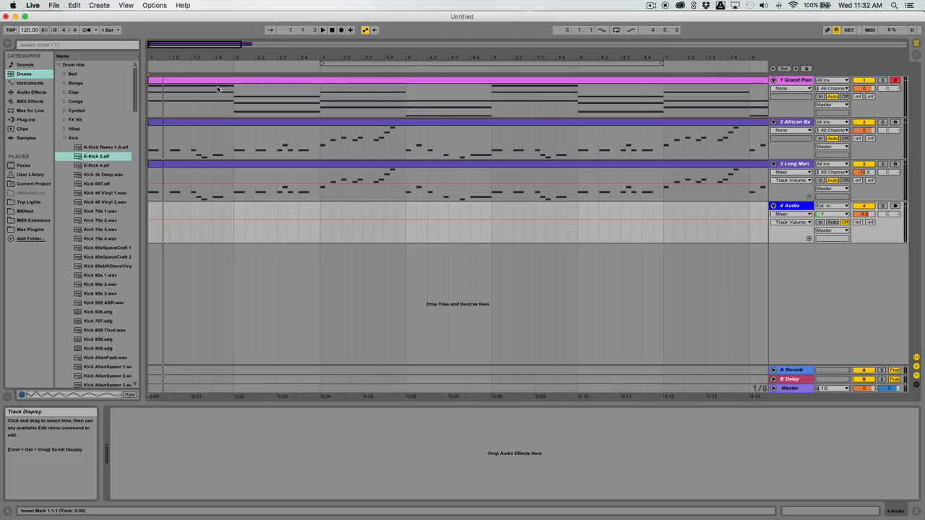
pyautogui.click(29, 29)
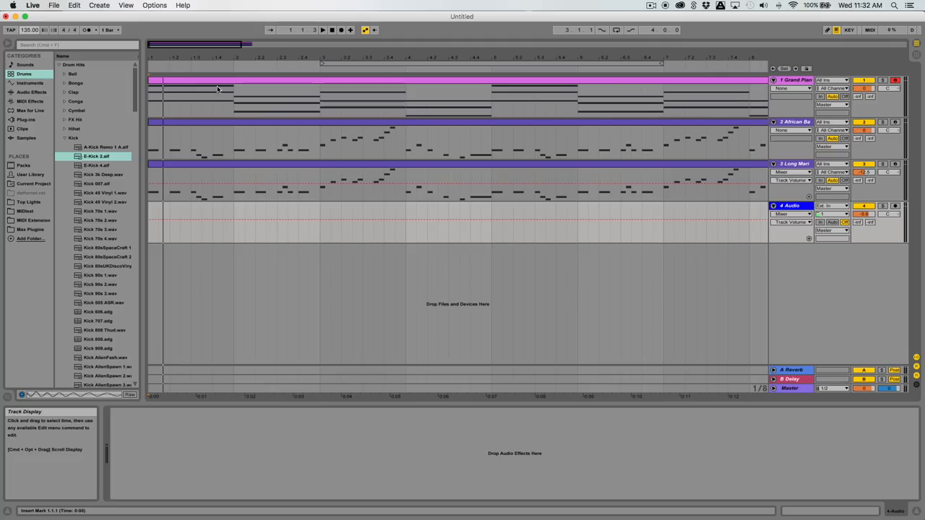
pyautogui.click(322, 29)
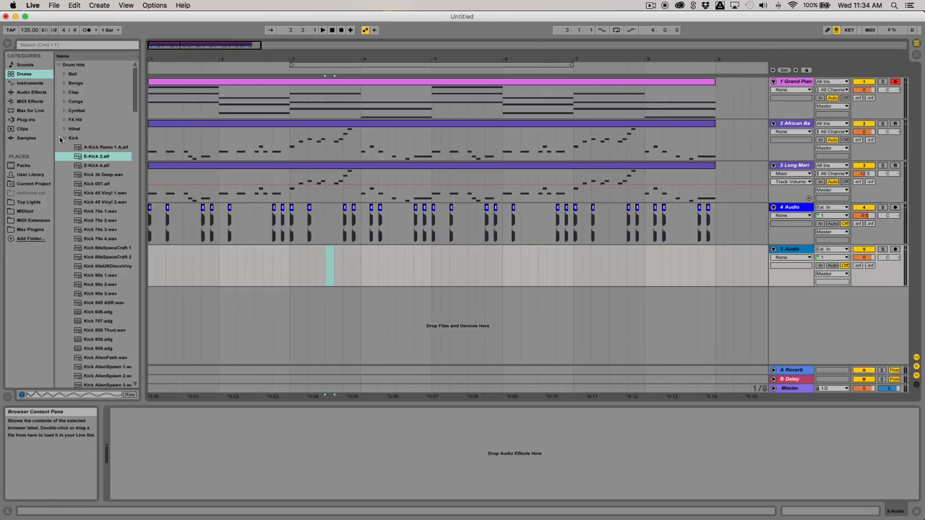
# Step: Browse to the Drums > Snare folder to list snare samples
pyautogui.click(73, 137)
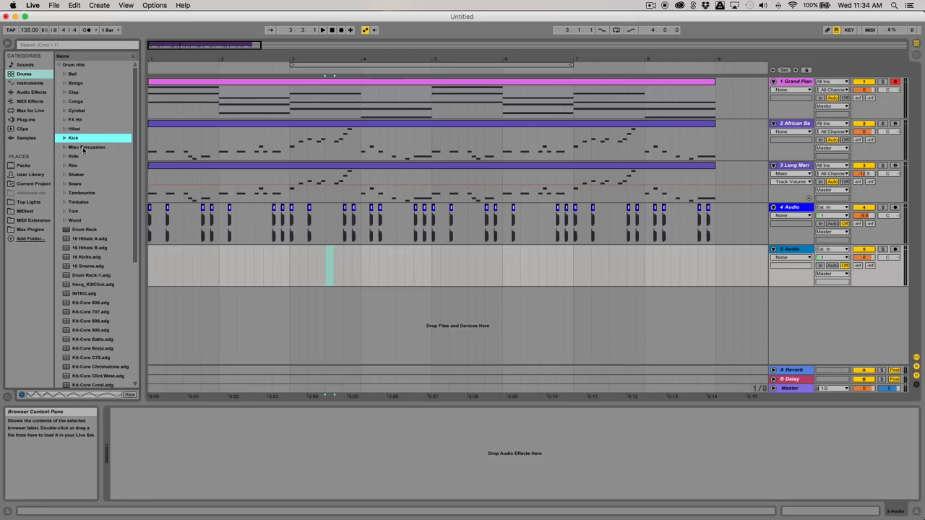
pyautogui.moveTo(75, 176)
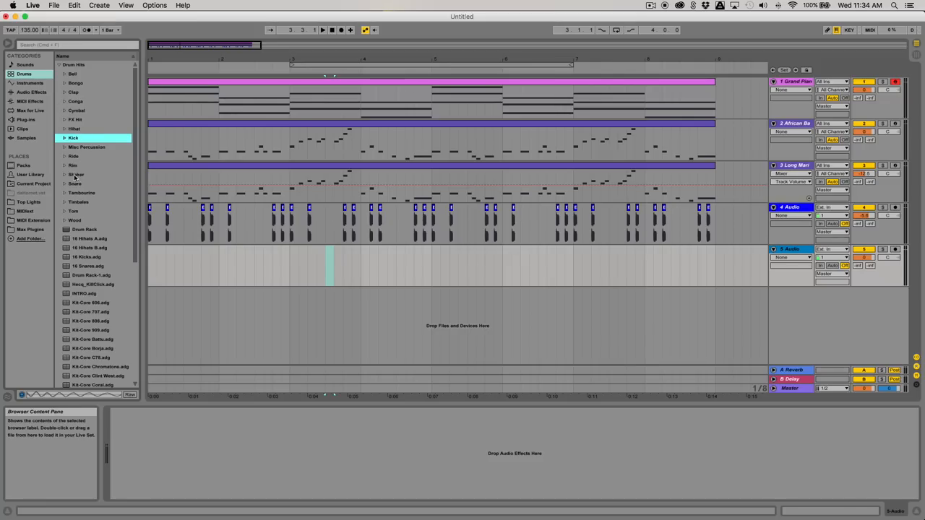
pyautogui.click(76, 183)
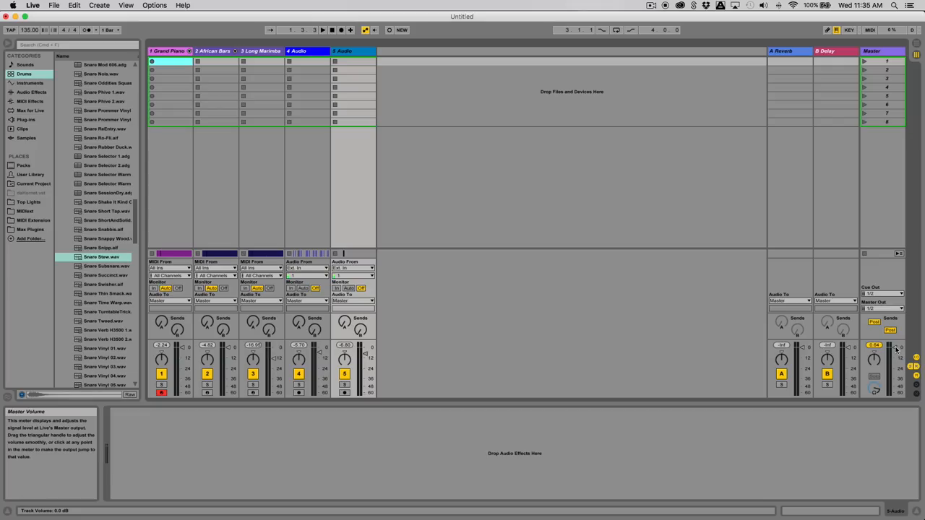
# Step: Place snare sample hits on the beats of track 5 to form a backbeat
pyautogui.click(333, 29)
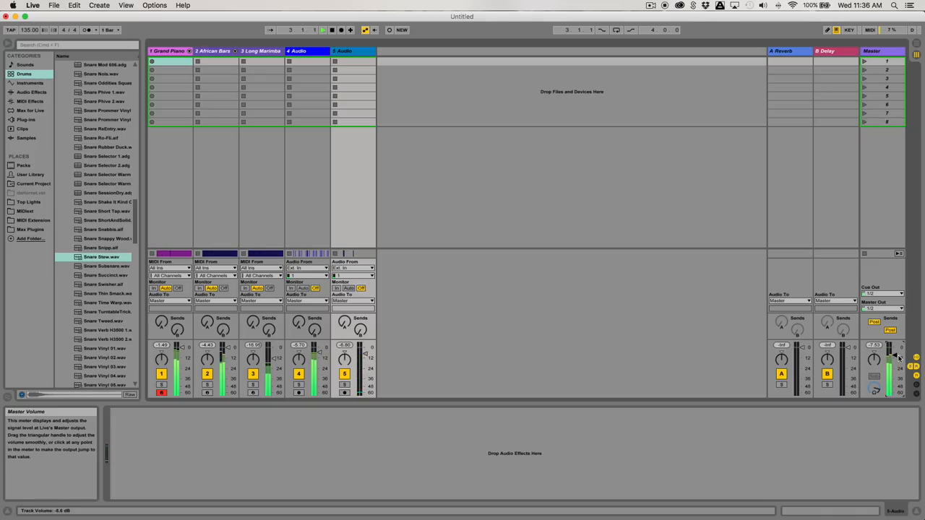
pyautogui.click(322, 29)
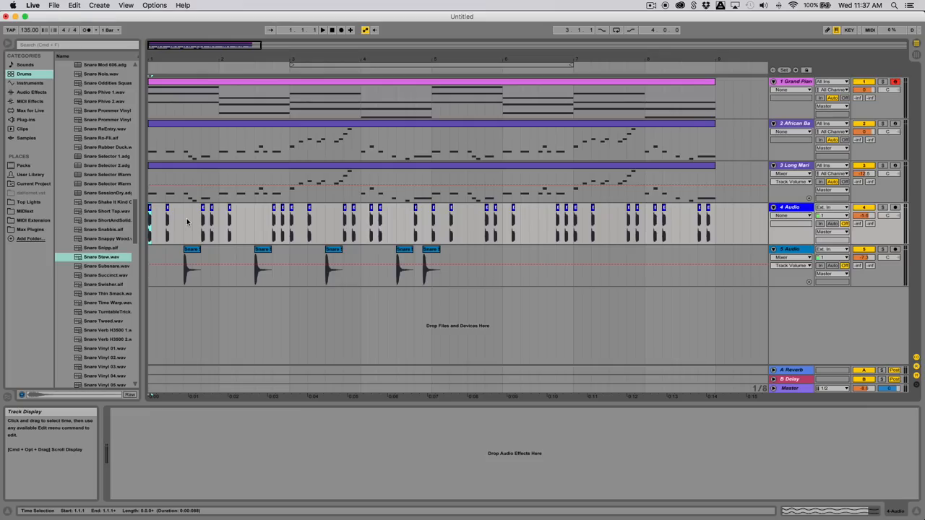
# Step: Duplicate the snare clips across all eight bars and duplicate the Grand Piano track
pyautogui.click(323, 29)
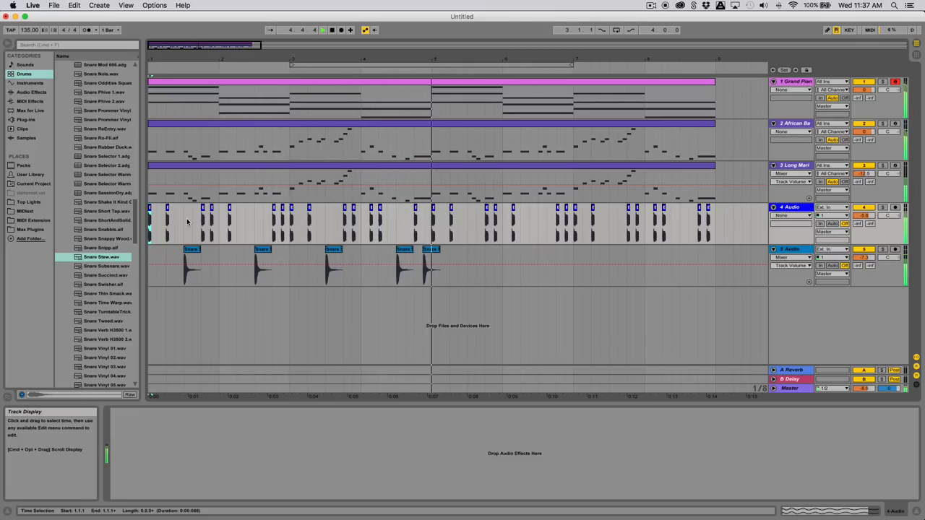
pyautogui.click(322, 29)
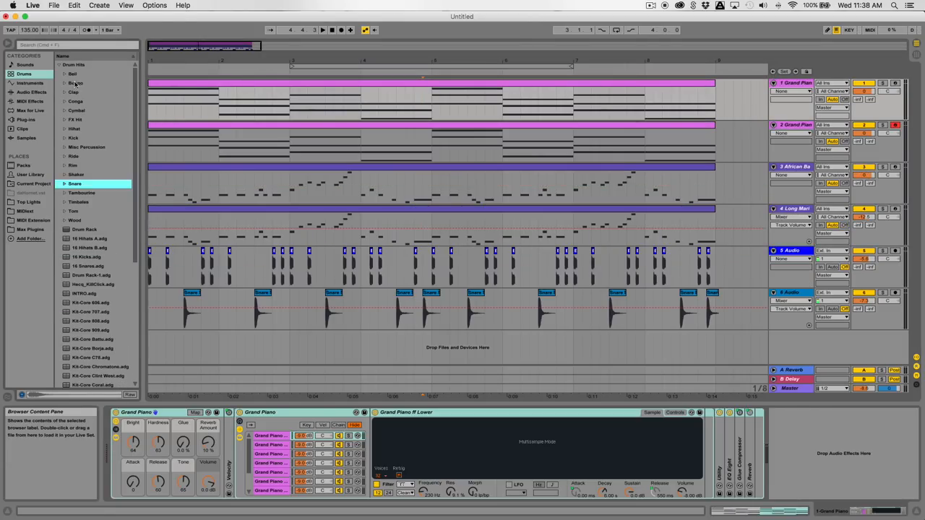
# Step: Add an Arpeggiator from MIDI Effects to the top Stab Lead synth track and show its clip
pyautogui.click(32, 93)
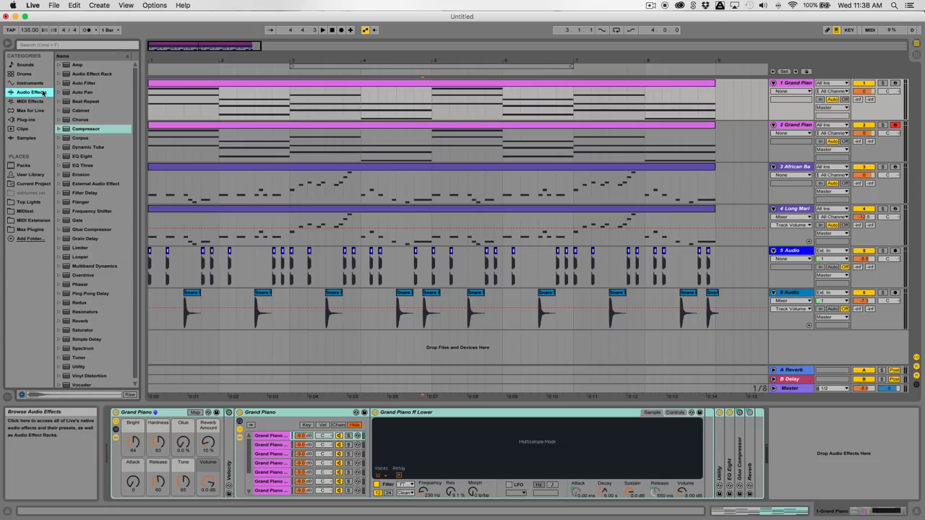
pyautogui.click(28, 102)
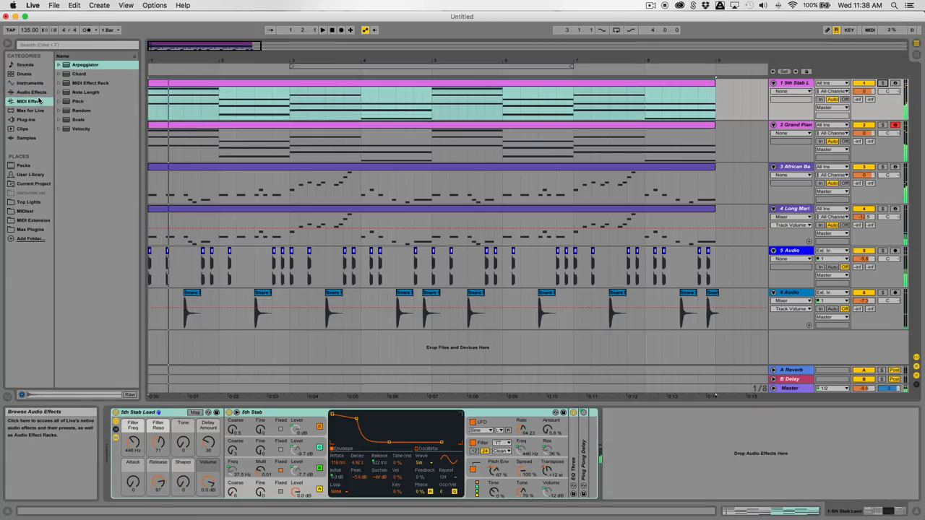
pyautogui.click(29, 101)
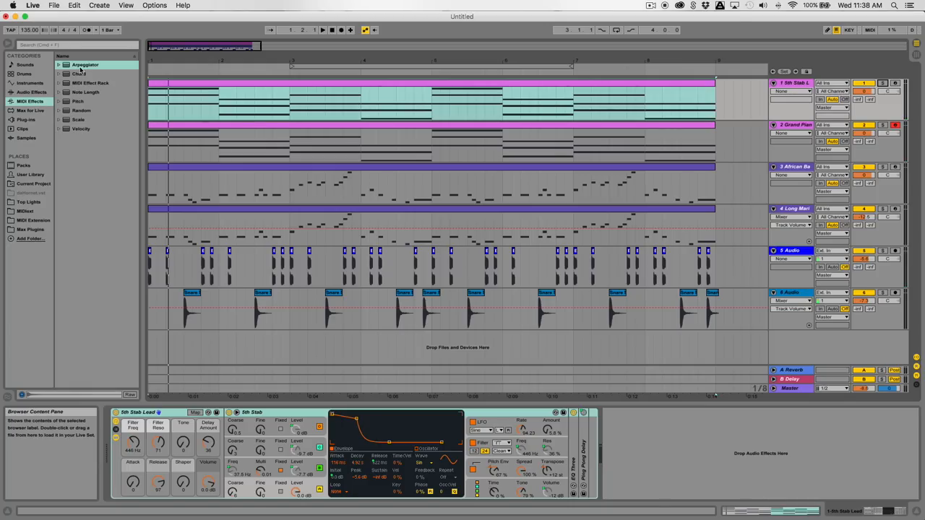
pyautogui.click(84, 63)
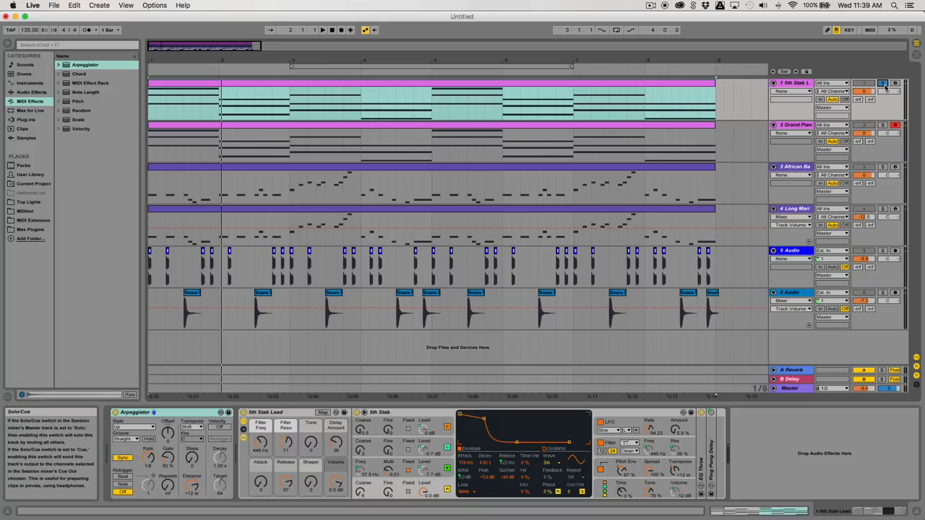
pyautogui.click(349, 102)
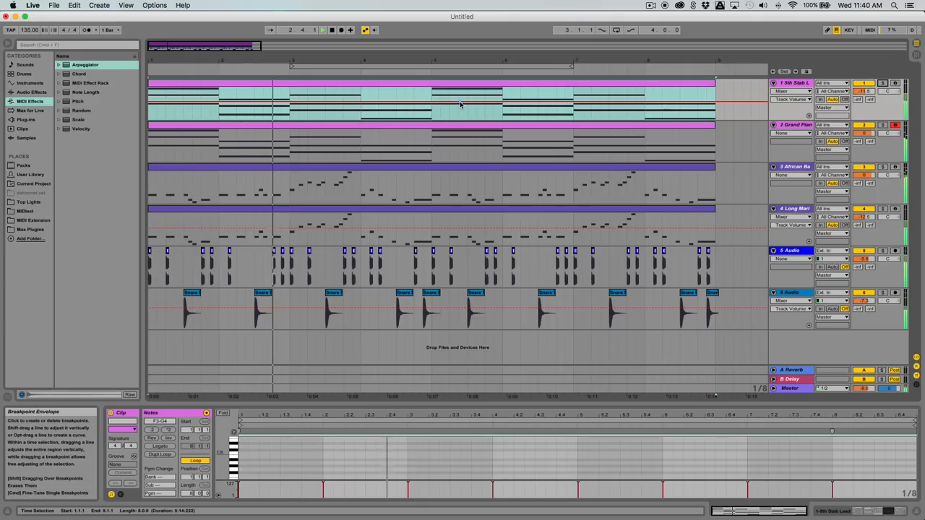
# Step: Switch the top track's detail view back to its synth and Arpeggiator devices
pyautogui.click(322, 29)
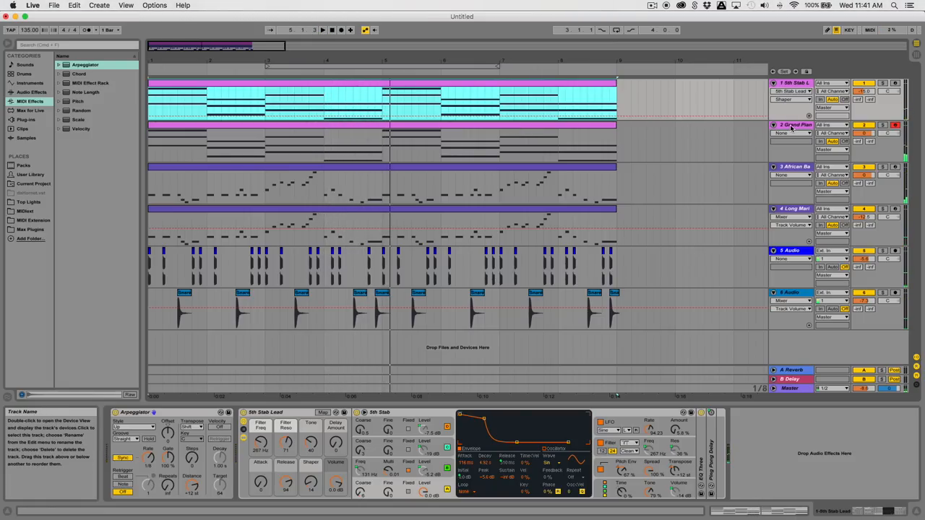
# Step: Create a second track with an Analog chord preset holding a copy of the chord clip
pyautogui.click(794, 125)
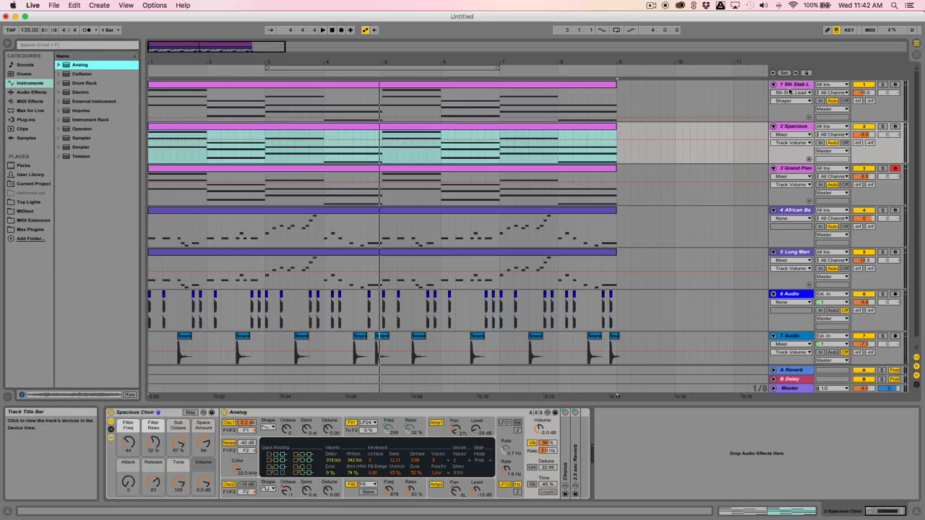
# Step: Add a Dual Oscillator bass preset track with the bass clip and save the set as Tutorial_Project
pyautogui.click(792, 84)
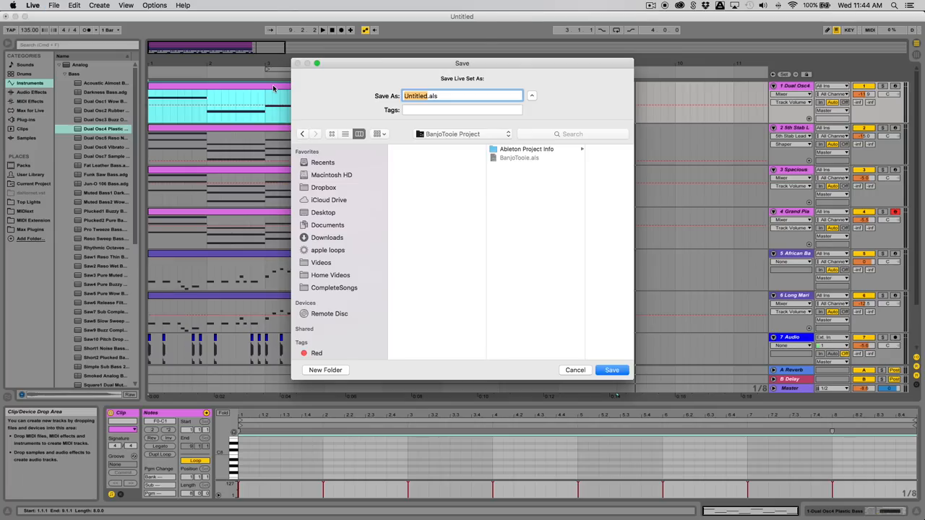
pyautogui.click(612, 370)
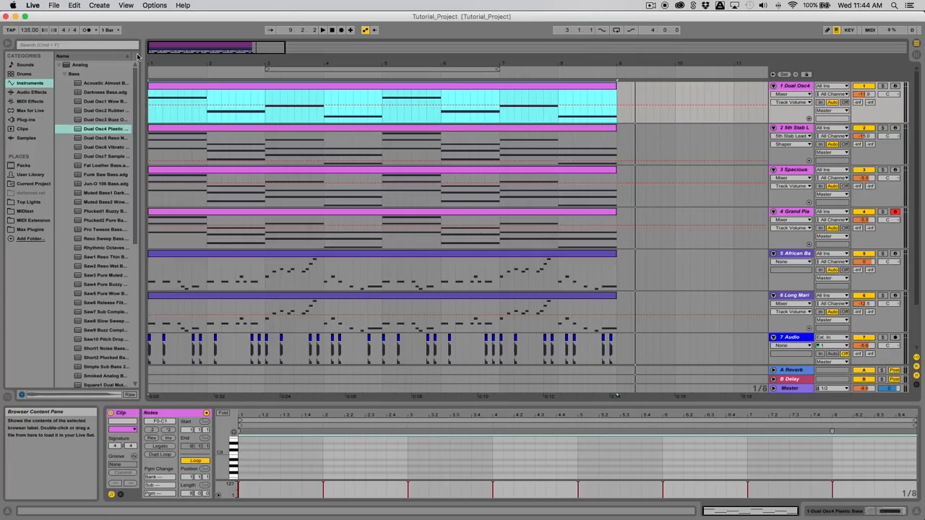